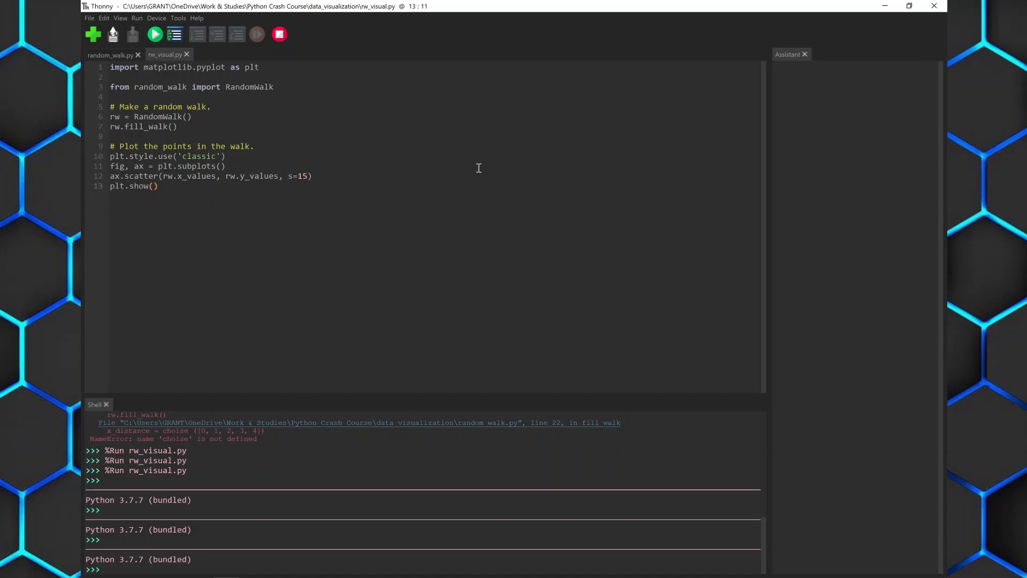
Place the cursor before the '# Make a random walk.' comment to add a blank line.
click(157, 186)
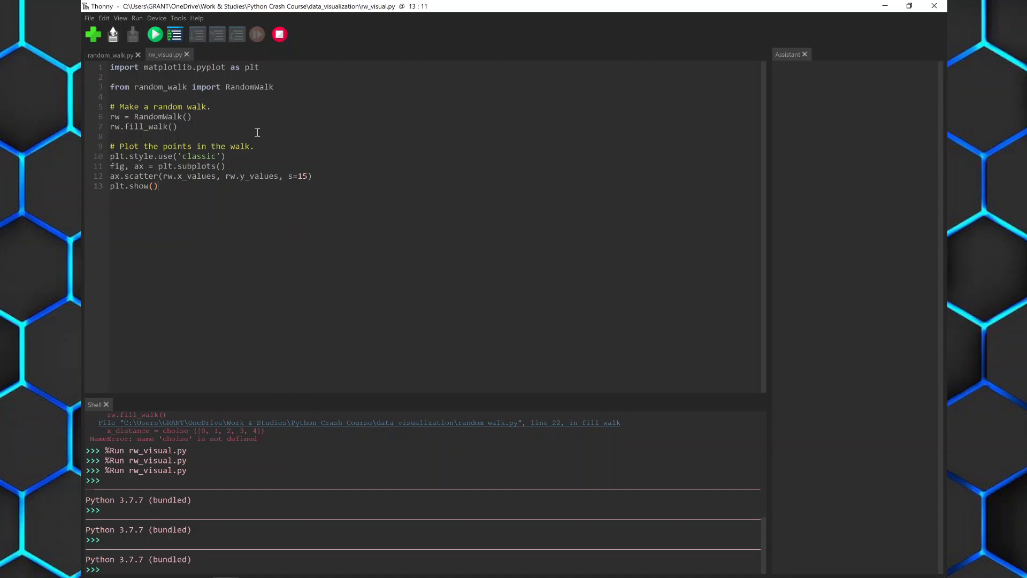
click(321, 129)
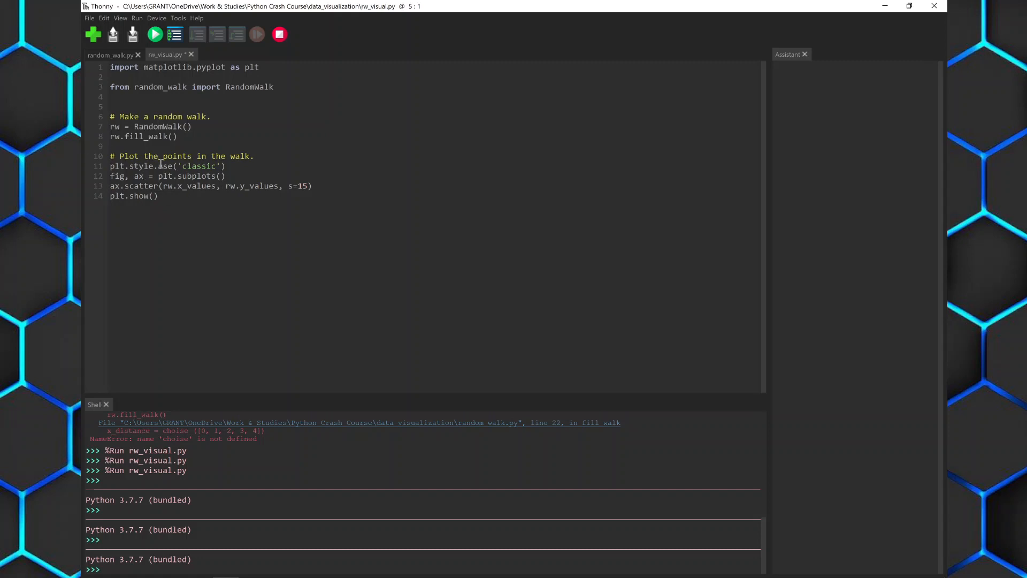
Add 'while True:' above the walk code and retype '# Make a random walk.' beneath it.
text(while T)
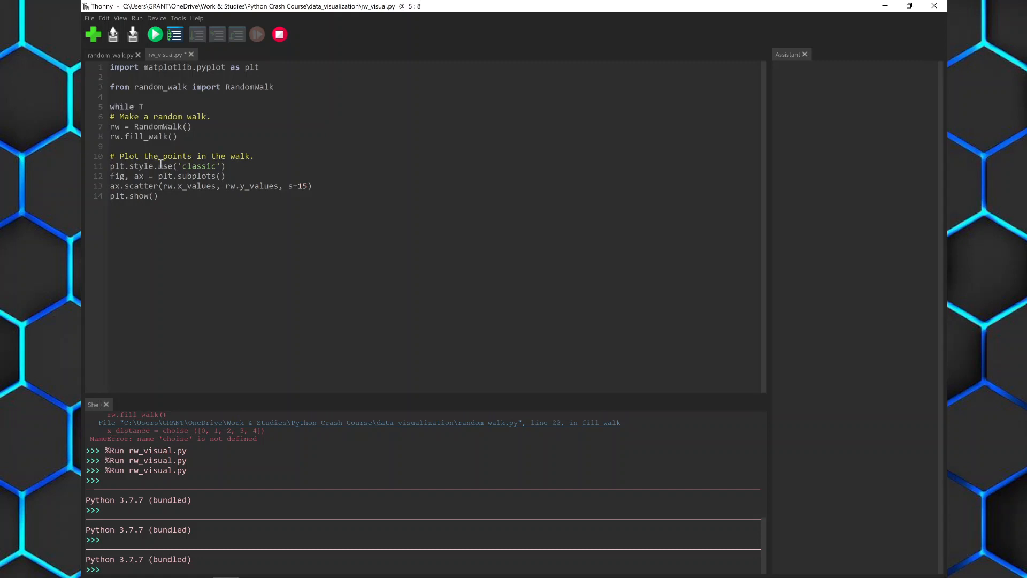
text(rue:)
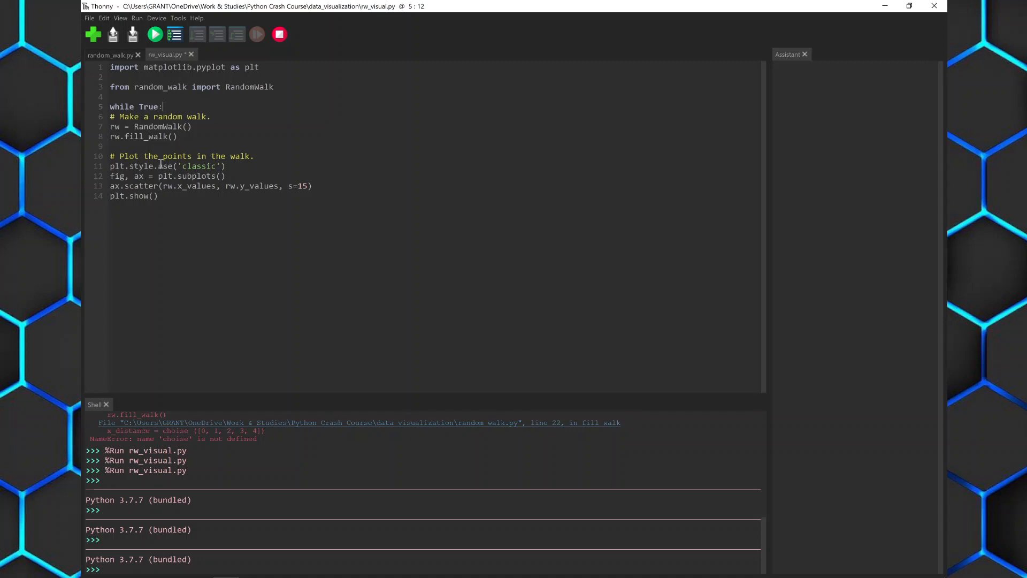
mouse_move(178, 207)
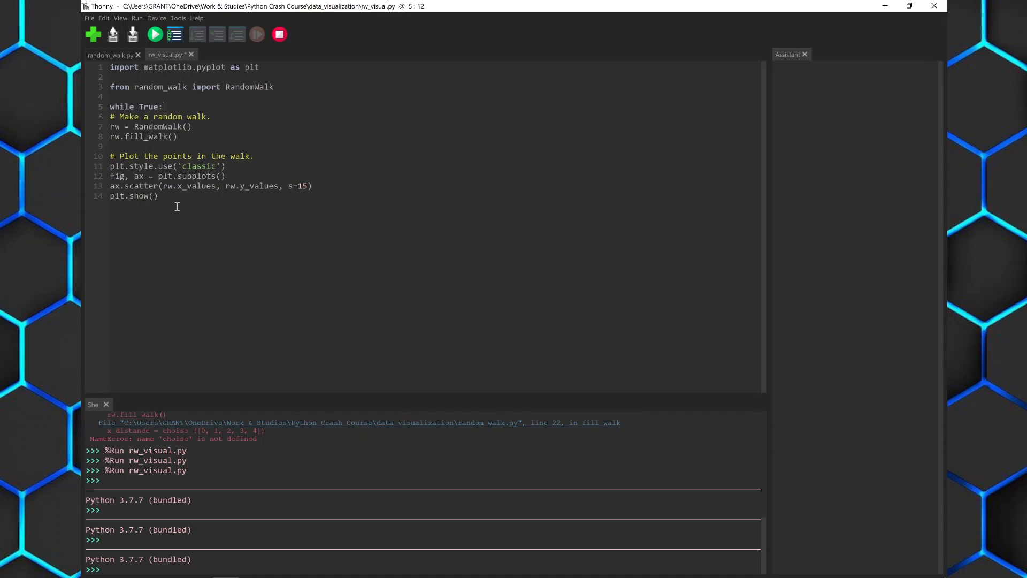
drag(110, 116, 158, 195)
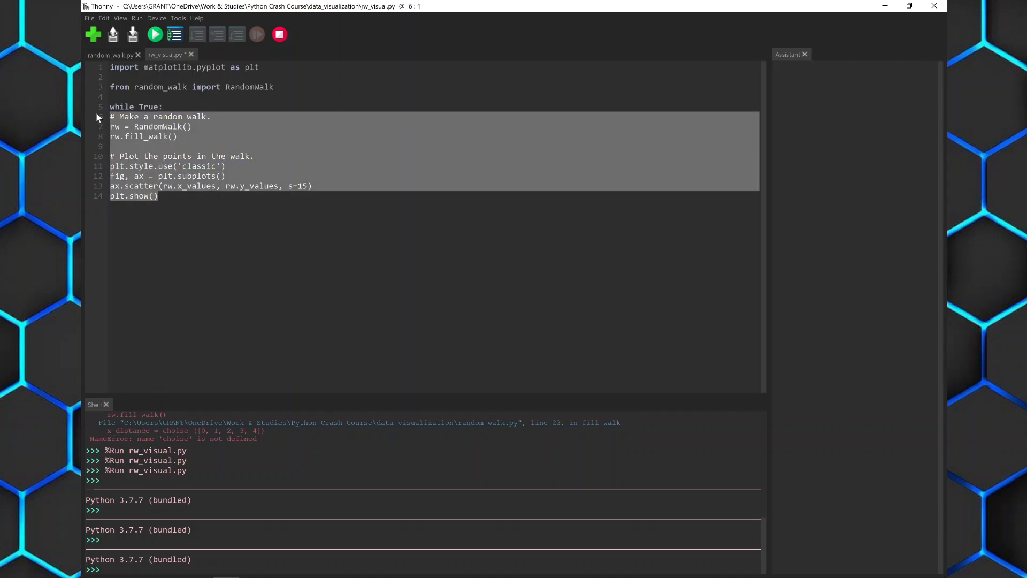
key(Delete)
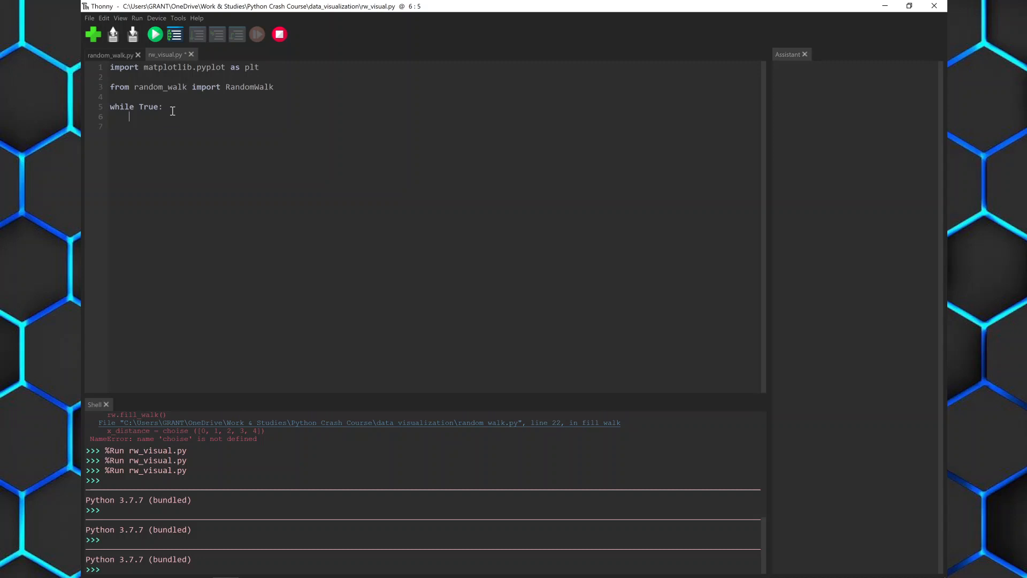
text(# Make a random walk.)
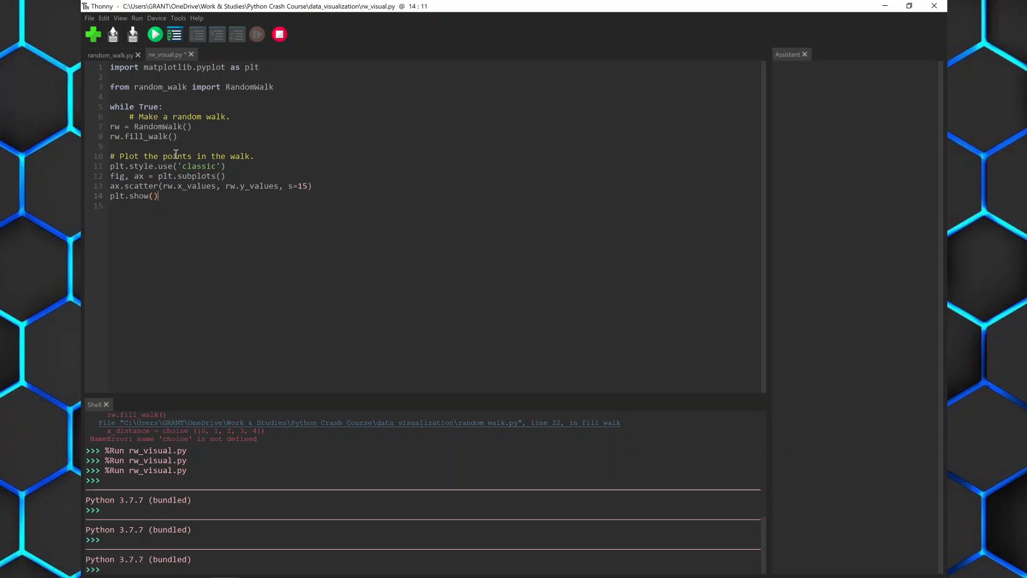
Start selecting lines 6–14, from the comment down to plt.show().
click(110, 127)
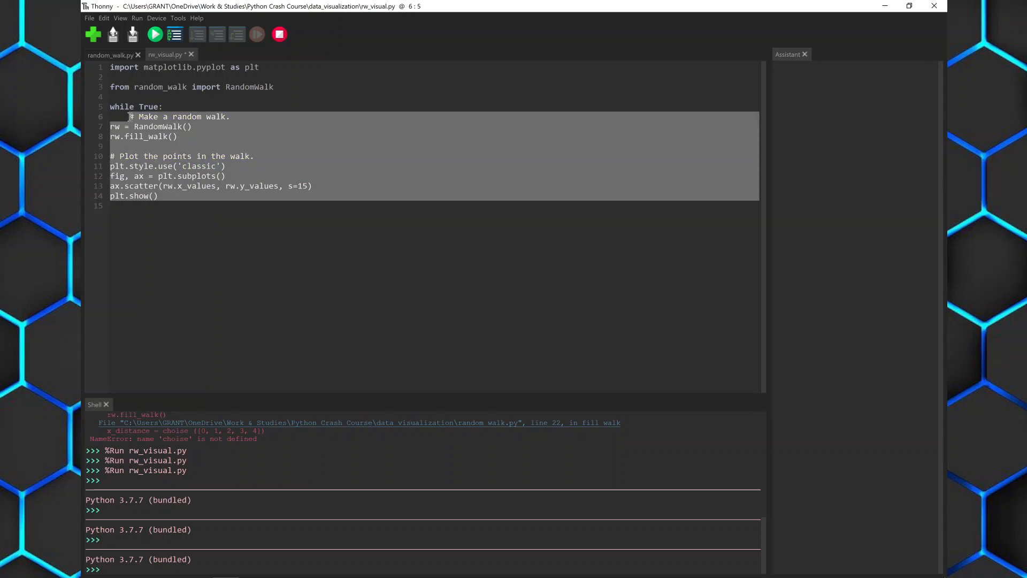
Indent the selected walk code, then reselect and remove the loop body.
key(Delete)
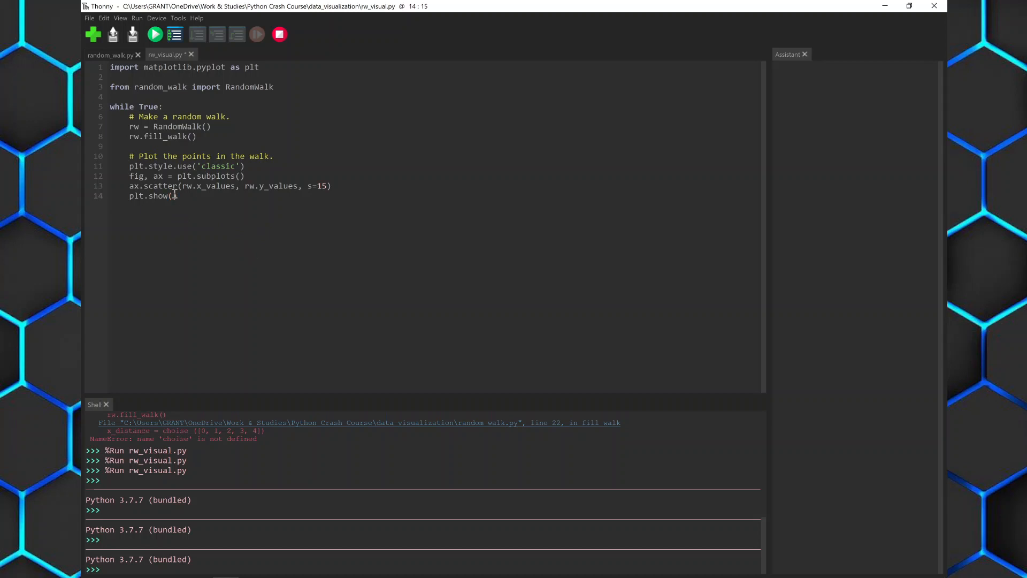
drag(129, 117, 178, 196)
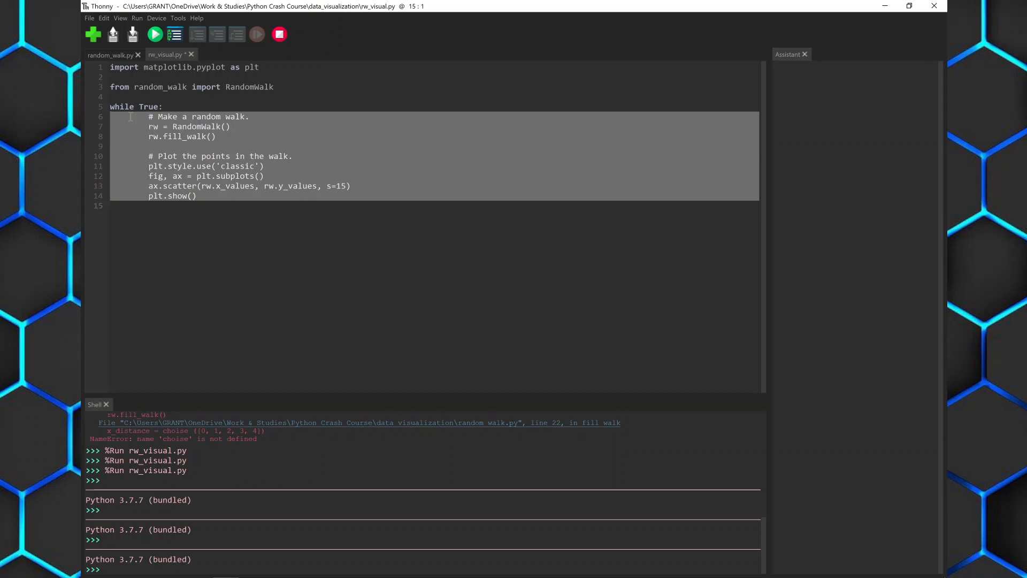
key(shift+tab)
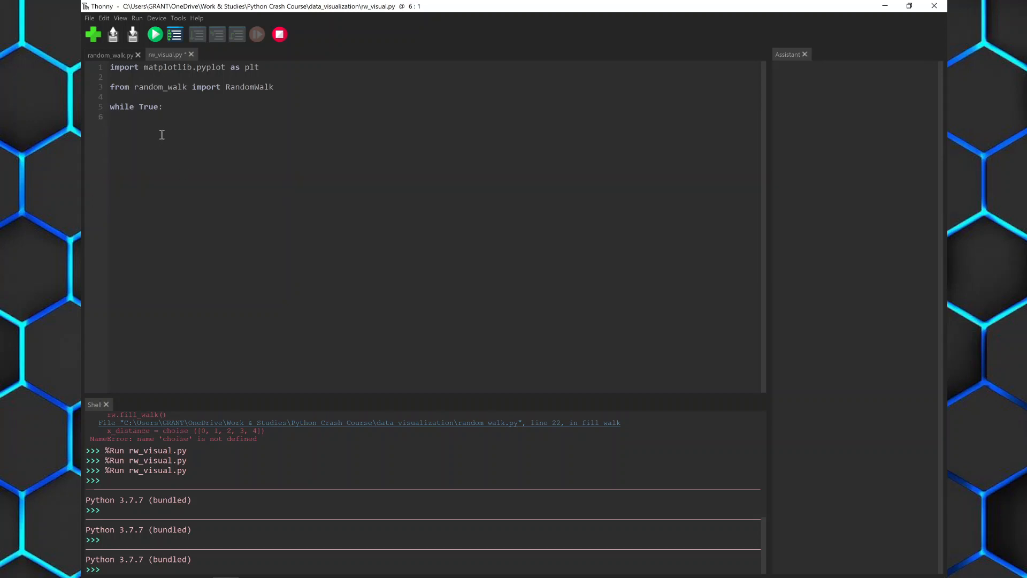
Switch to the random_walk.py tab to copy its RandomWalk class code.
click(110, 55)
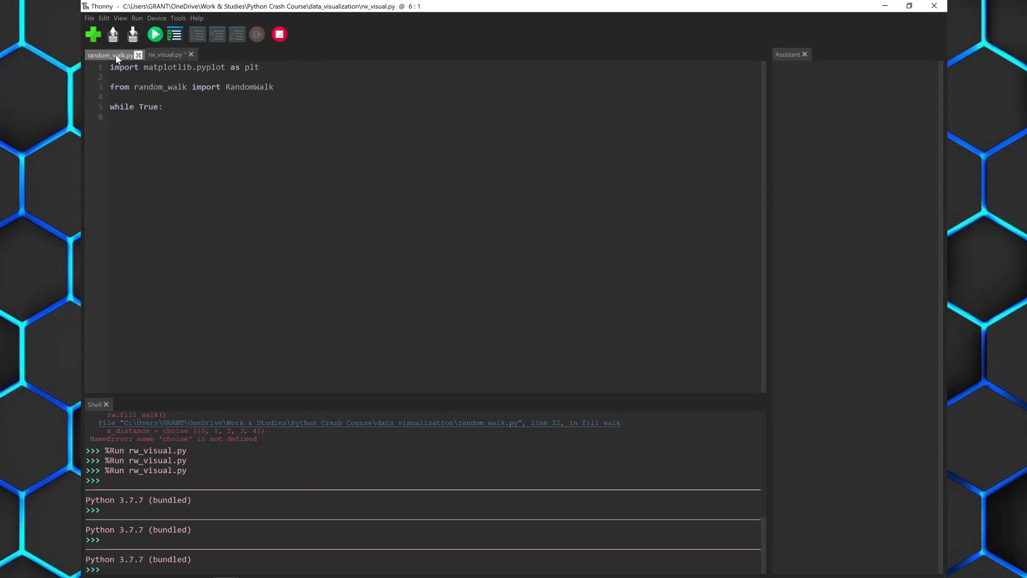
click(108, 55)
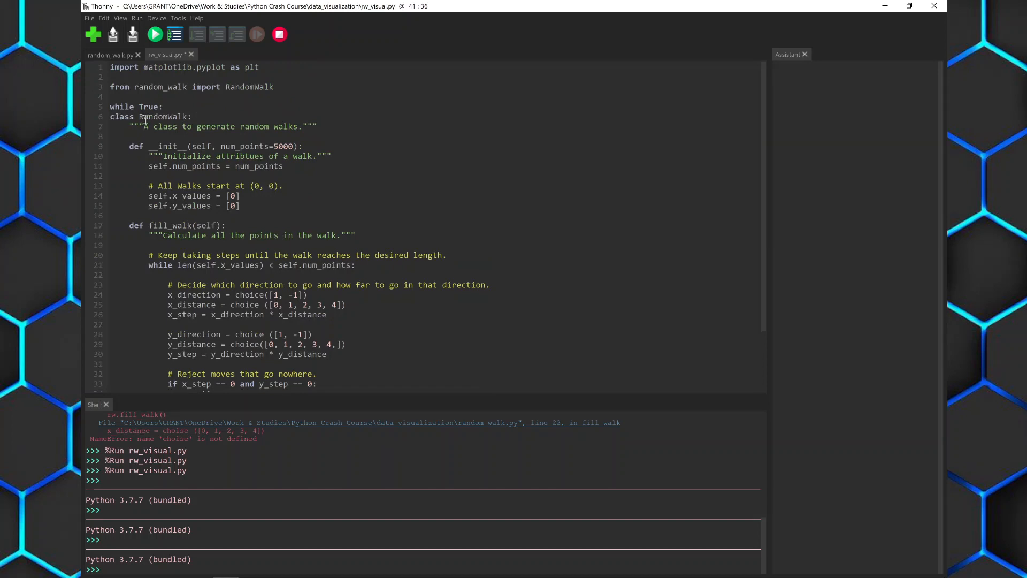
click(166, 106)
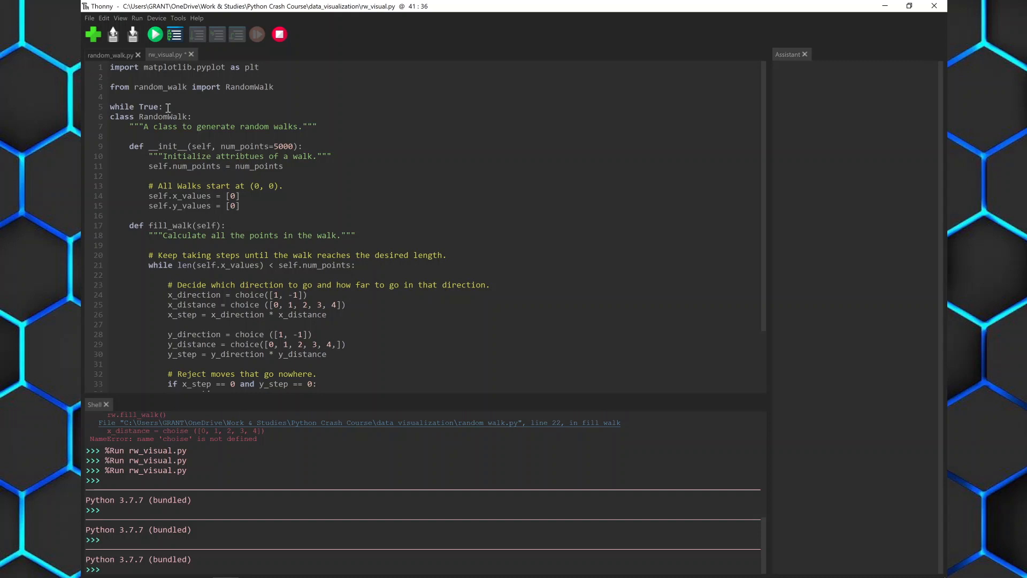
click(111, 116)
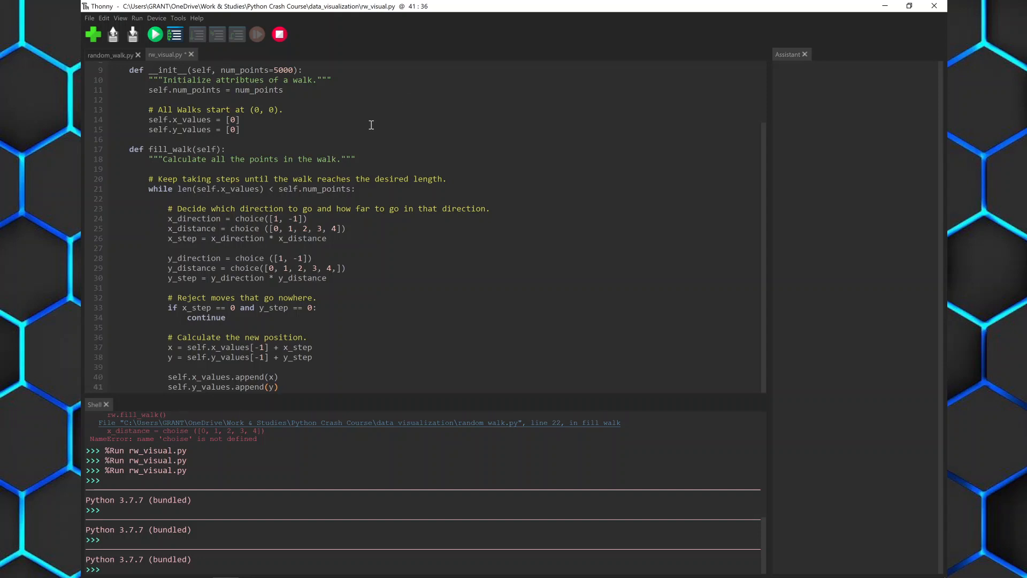
click(240, 119)
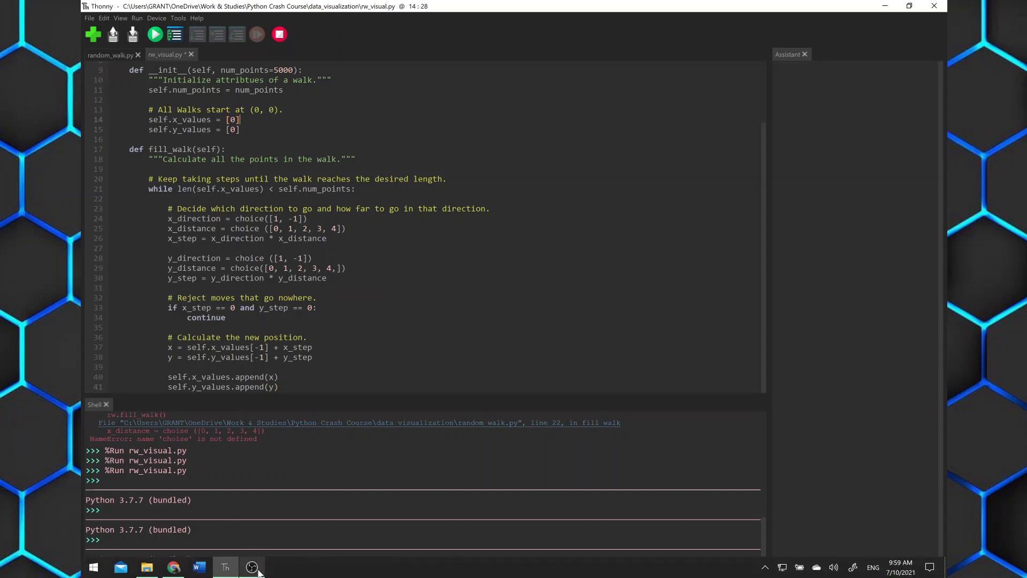
mouse_move(251, 566)
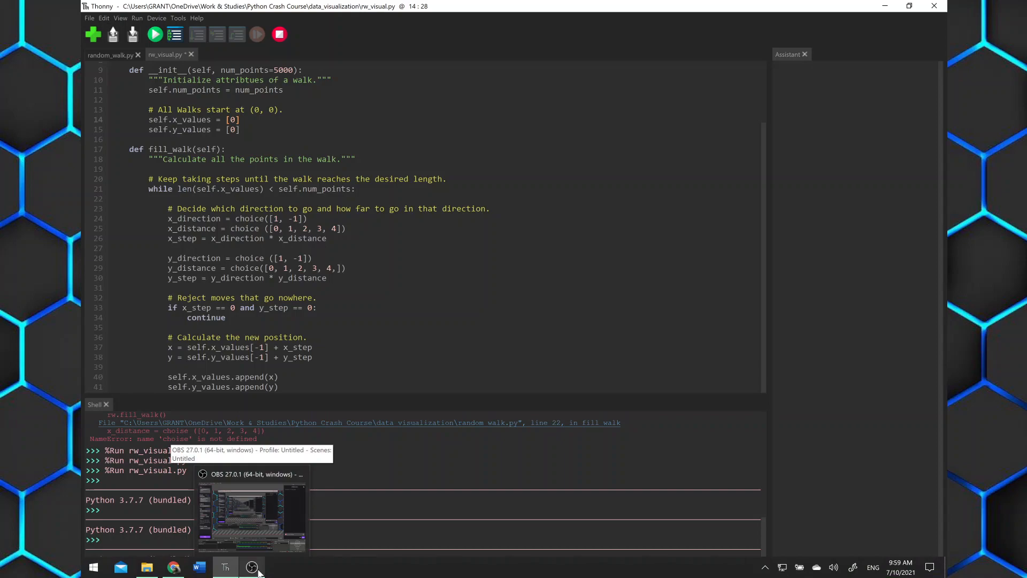